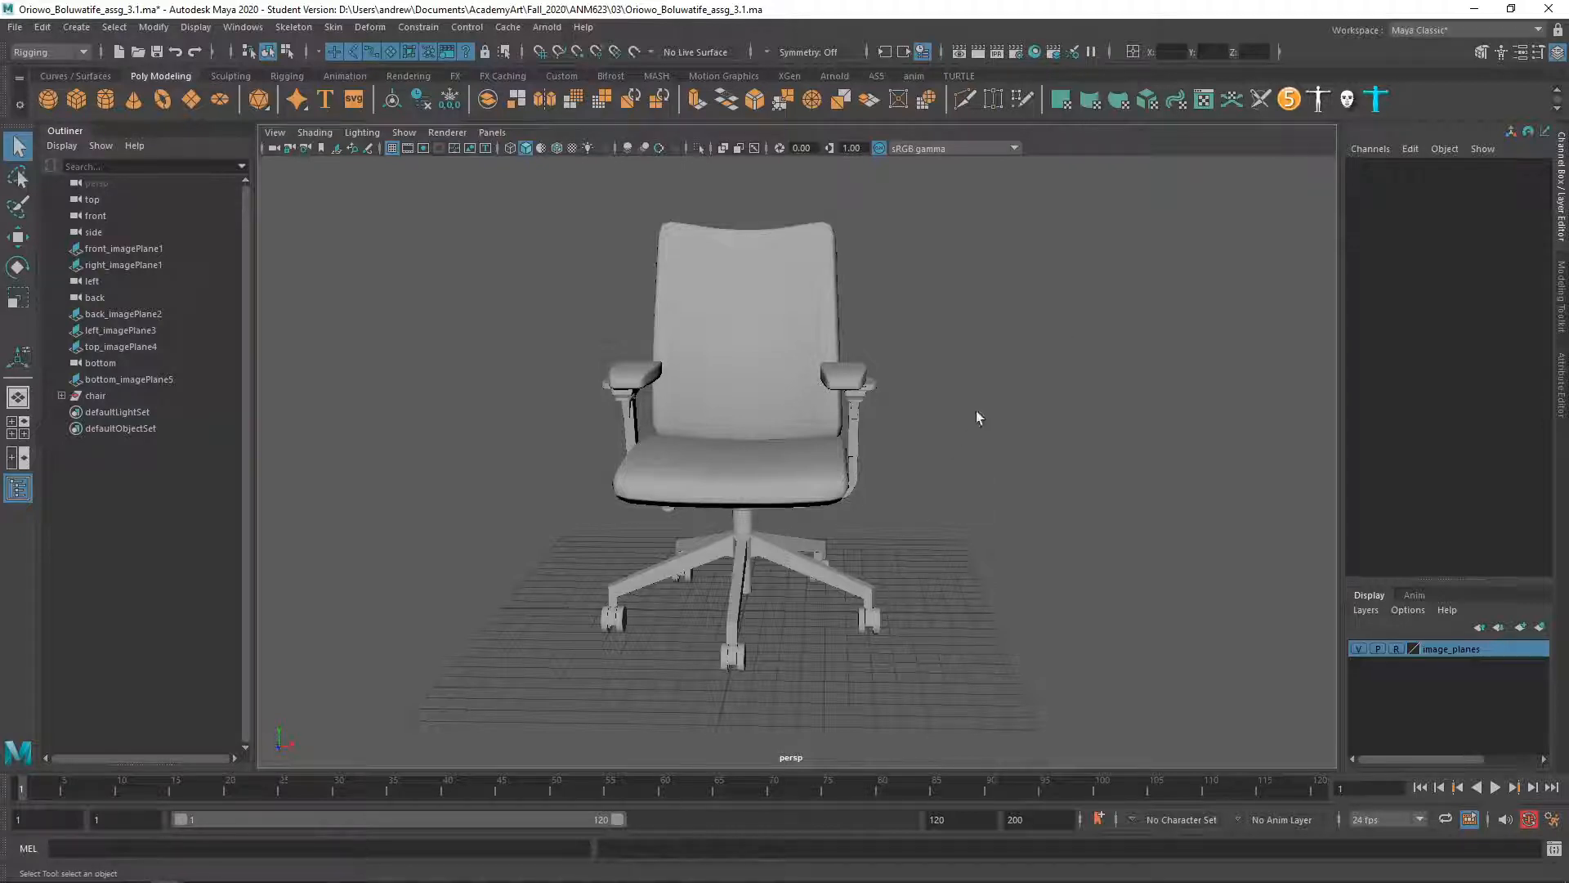
Select the paddle beneath the chair seat to zoom in on its bevelled wireframe
left_click(730, 330)
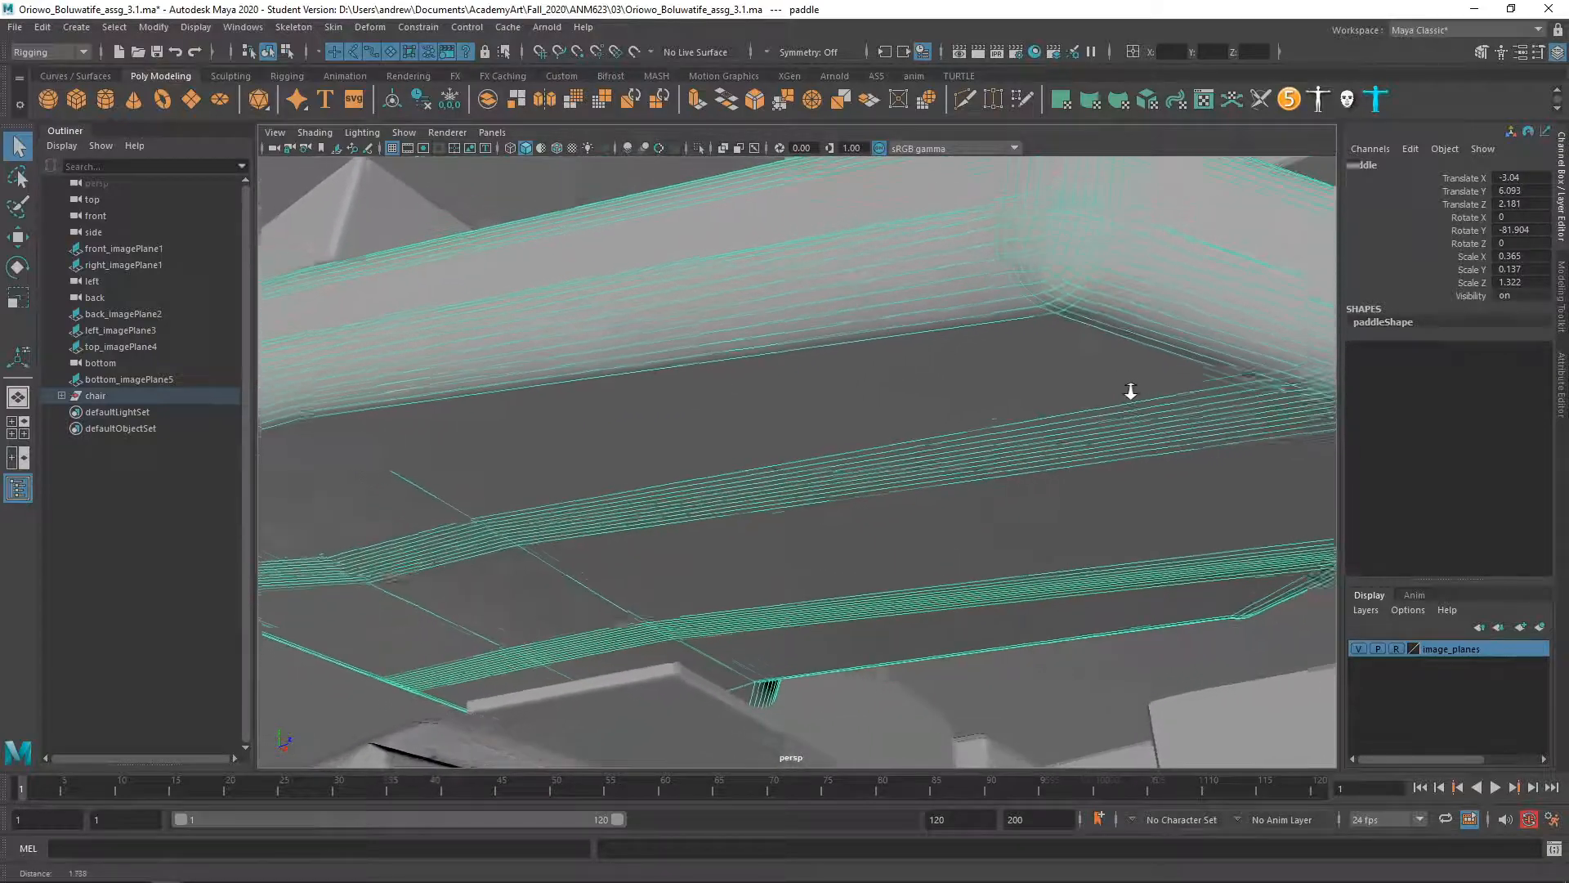
Select the paddle and inspect its rounded bevelled corners and lengthwise ribs
left_click(1025, 296)
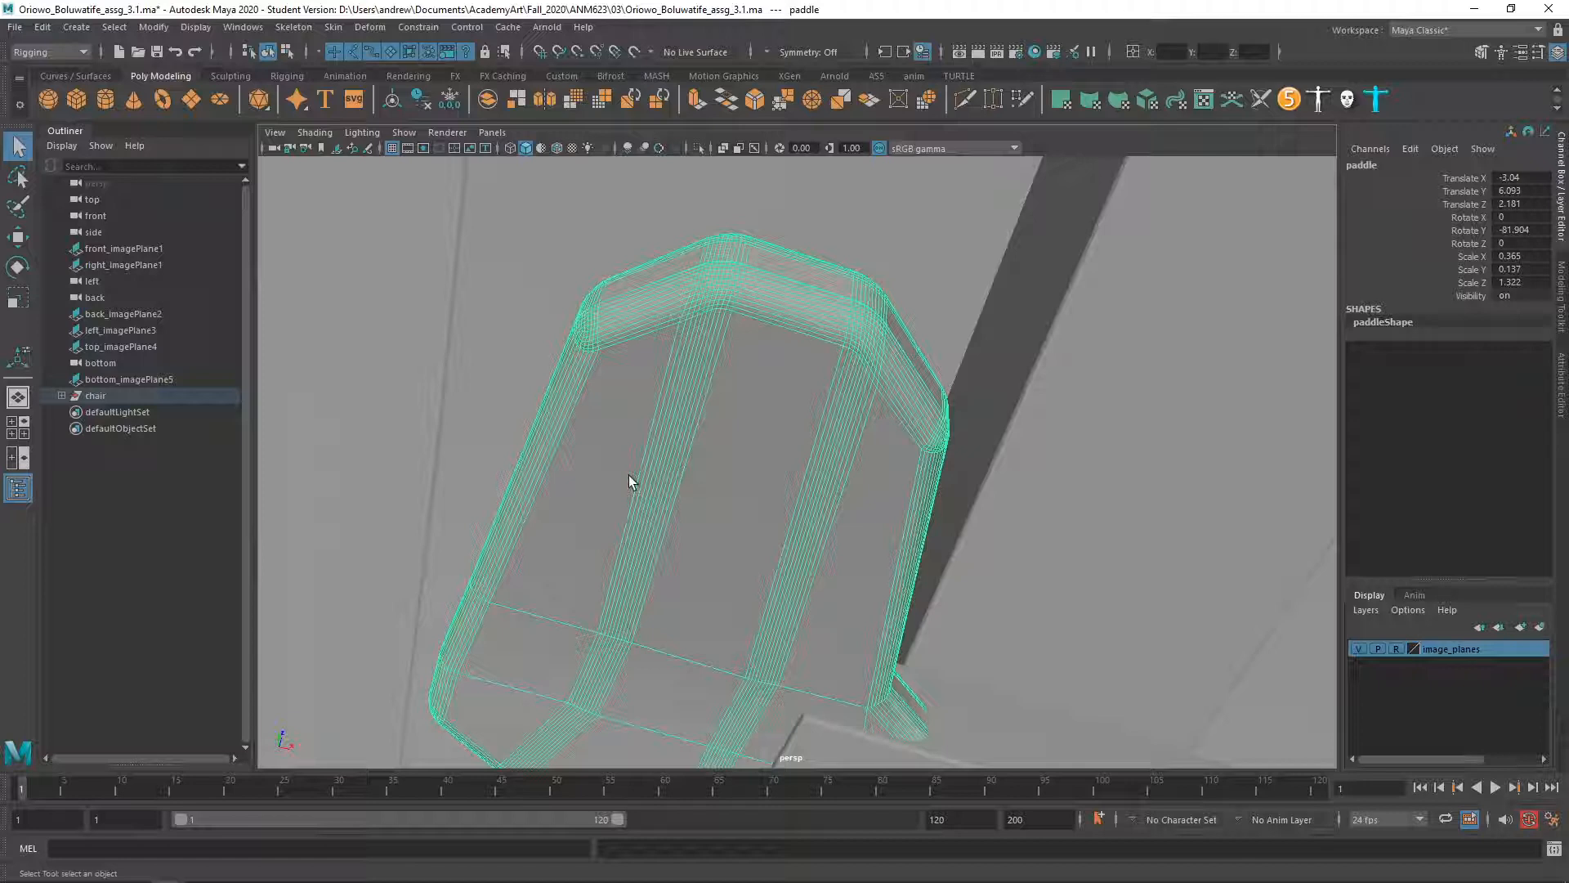
mouse_move(705, 412)
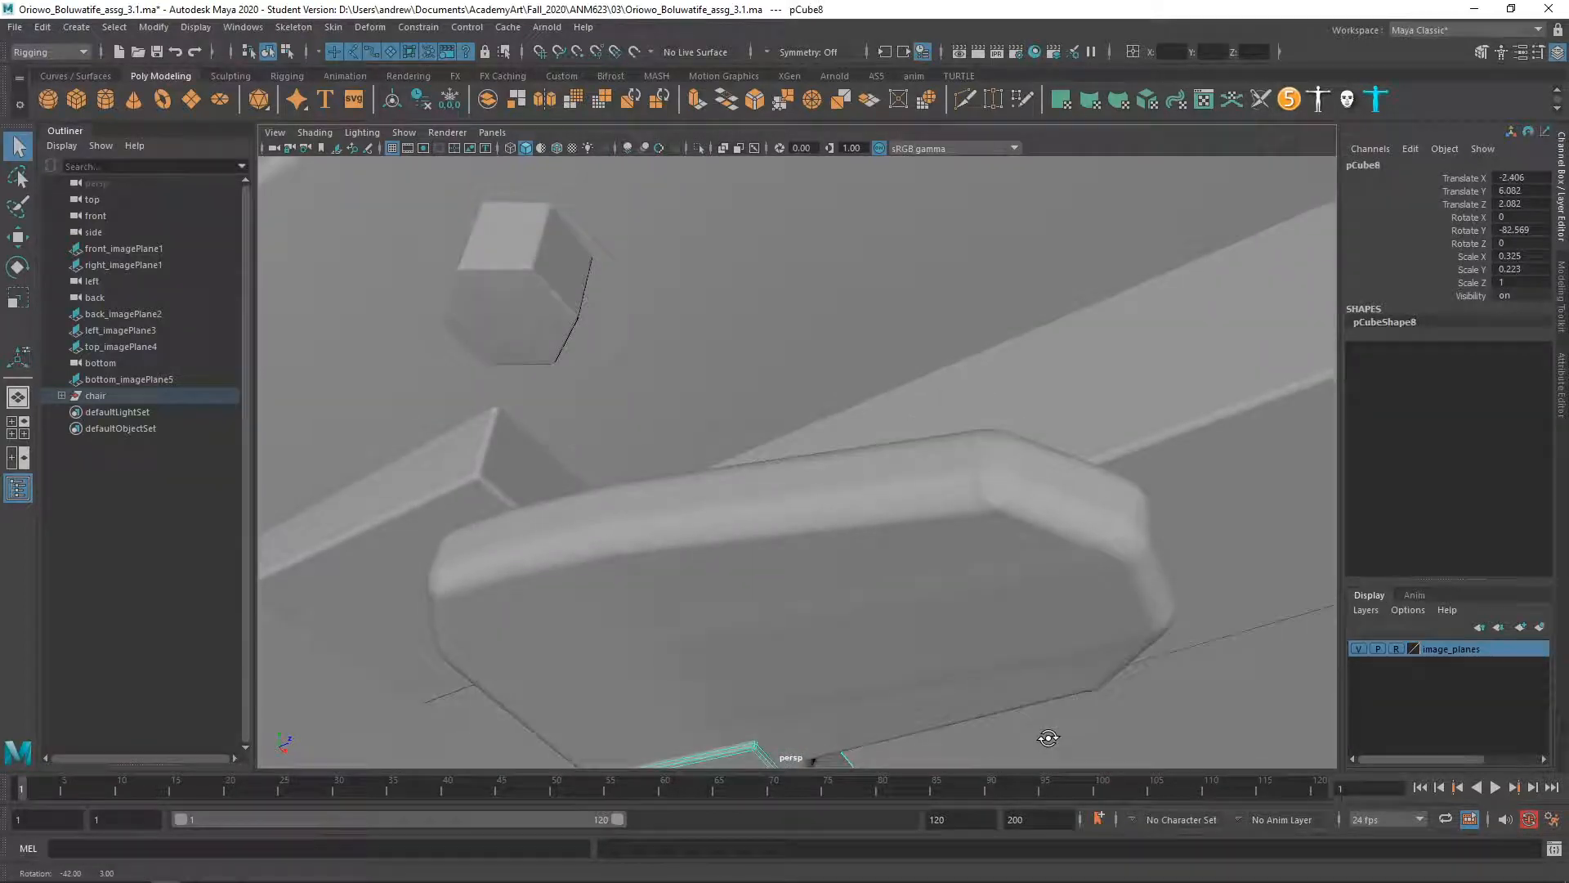
mouse_move(906, 692)
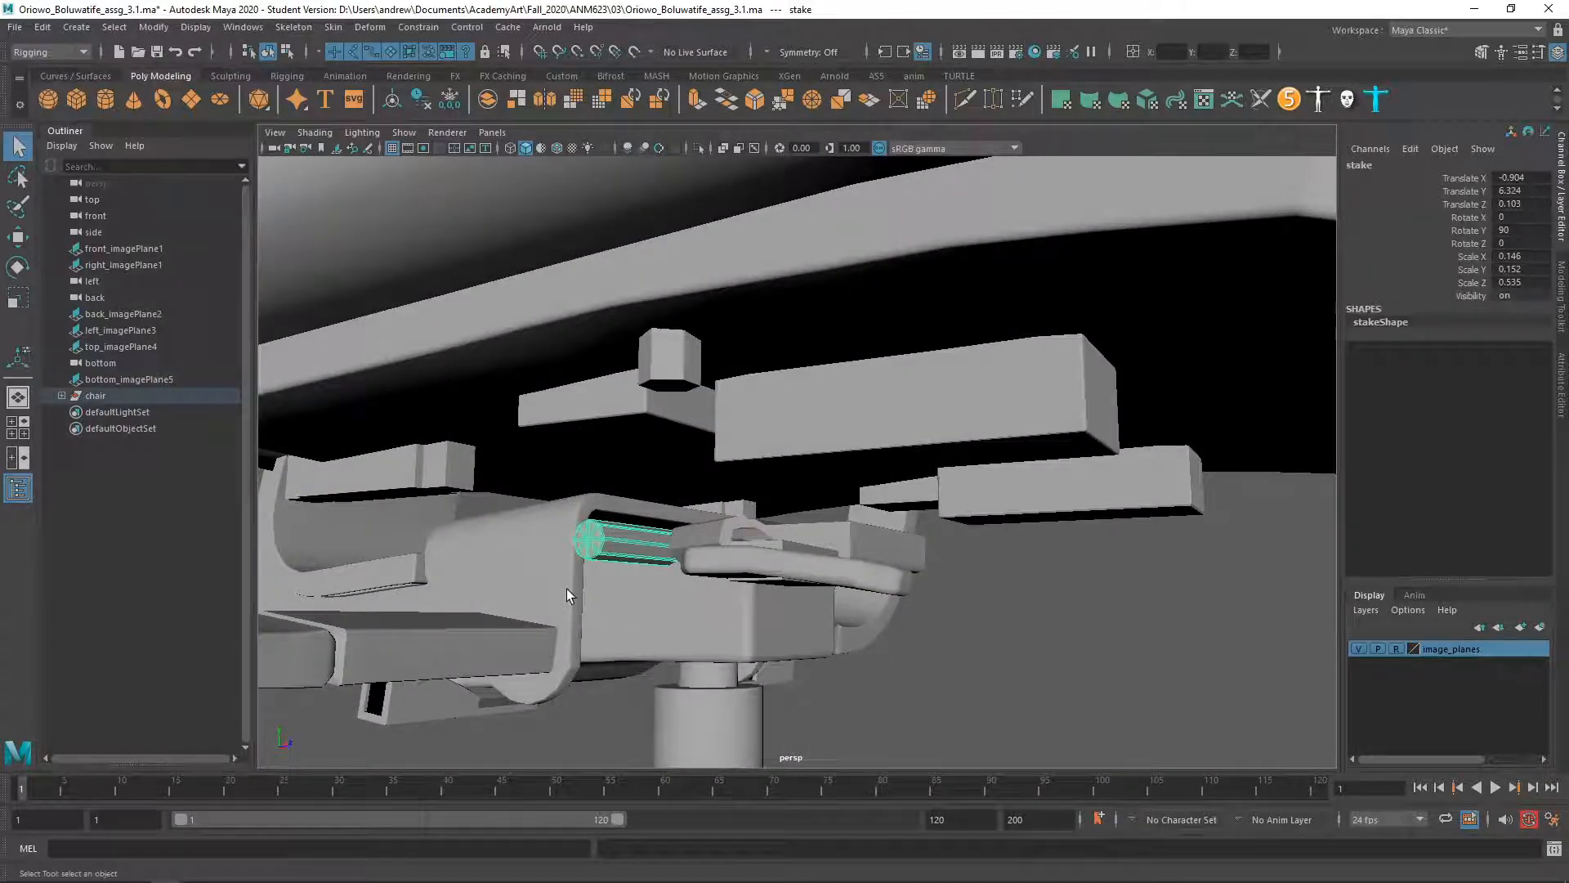
Select support_bottom for a close look, then zoom out to show the whole chair
left_click(400, 641)
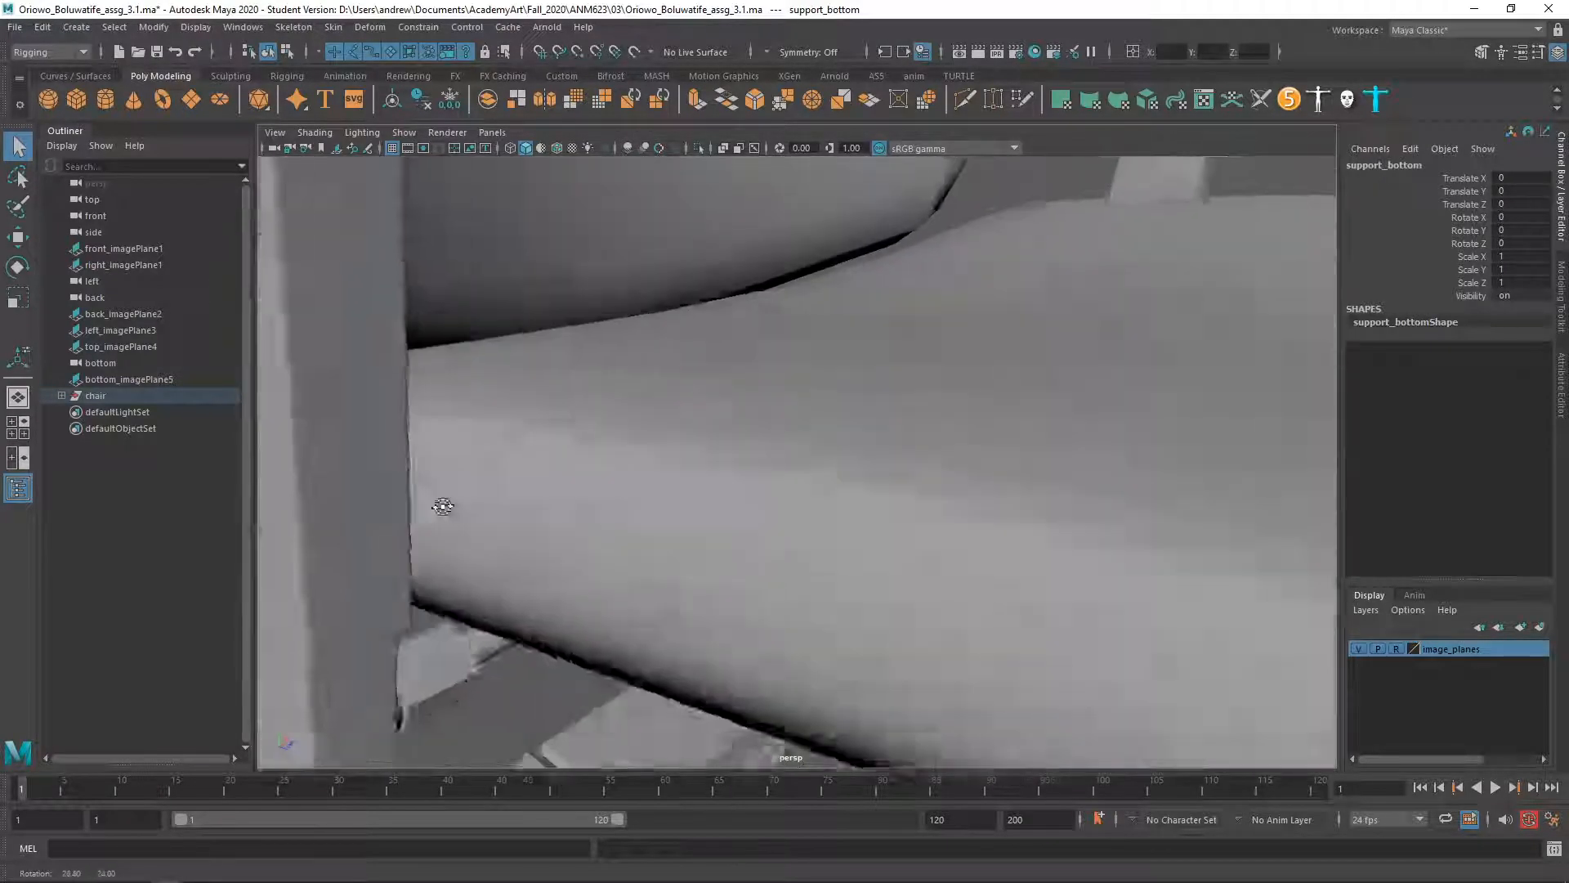
scroll("down", 3)
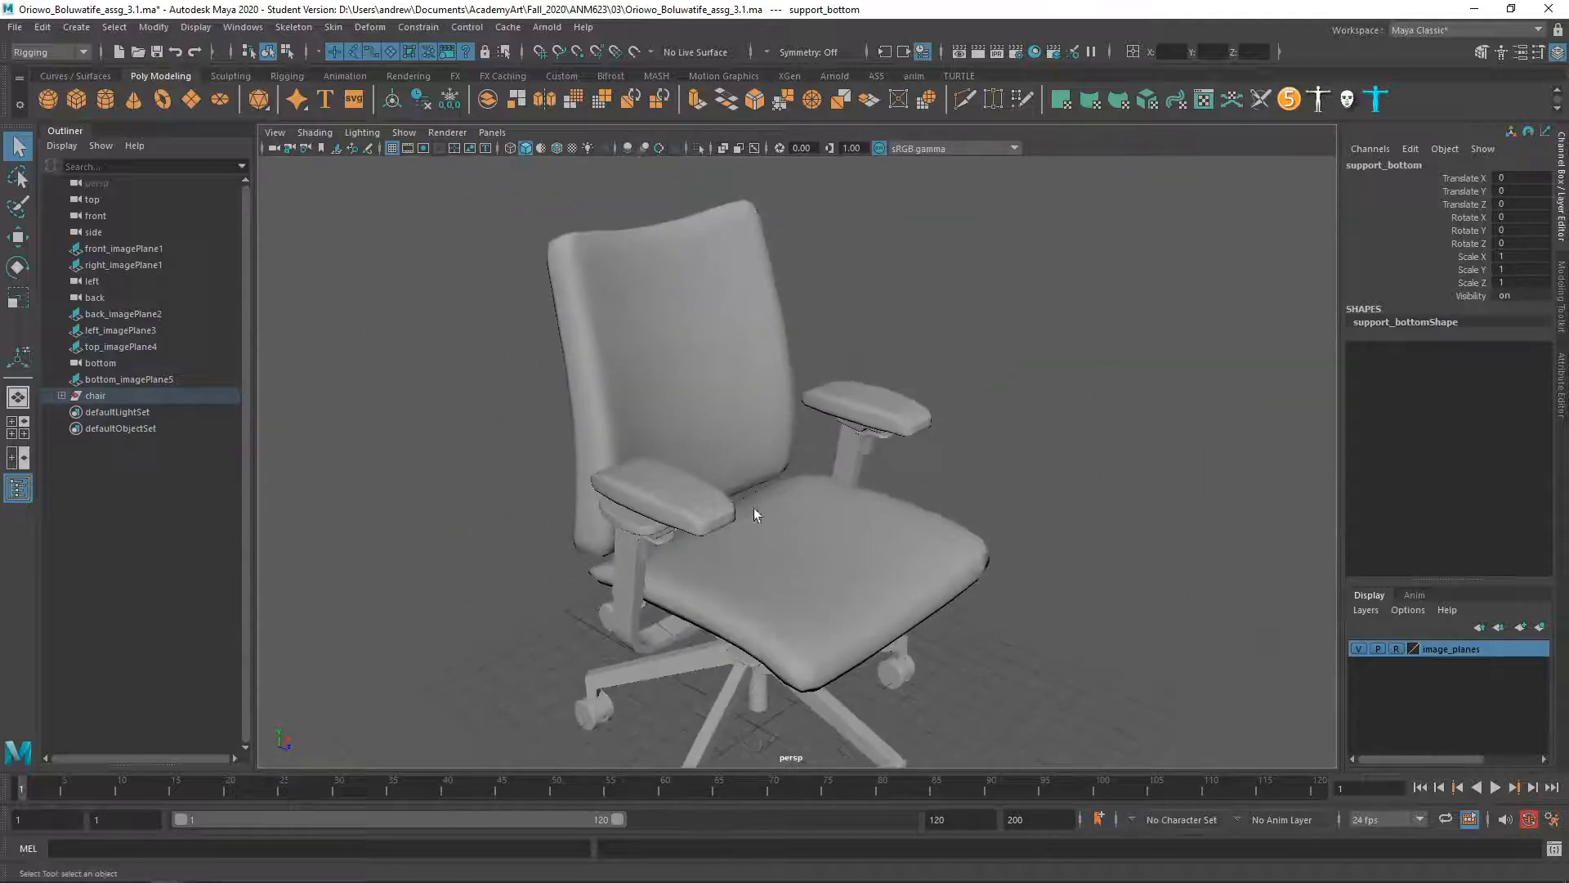